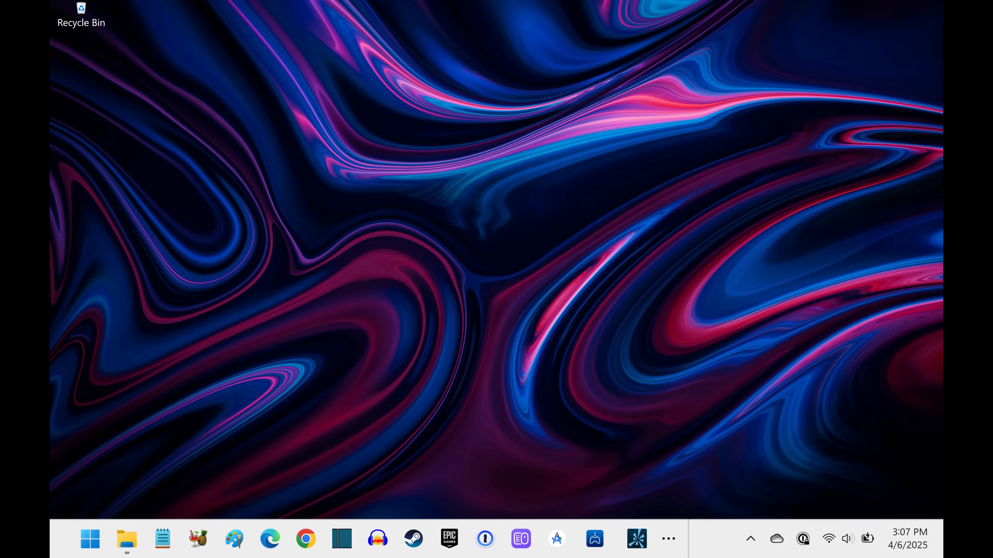
Launch the Settings app from the taskbar, landing on its Home page.
{"action": "left_click", "coordinate": [632, 539]}
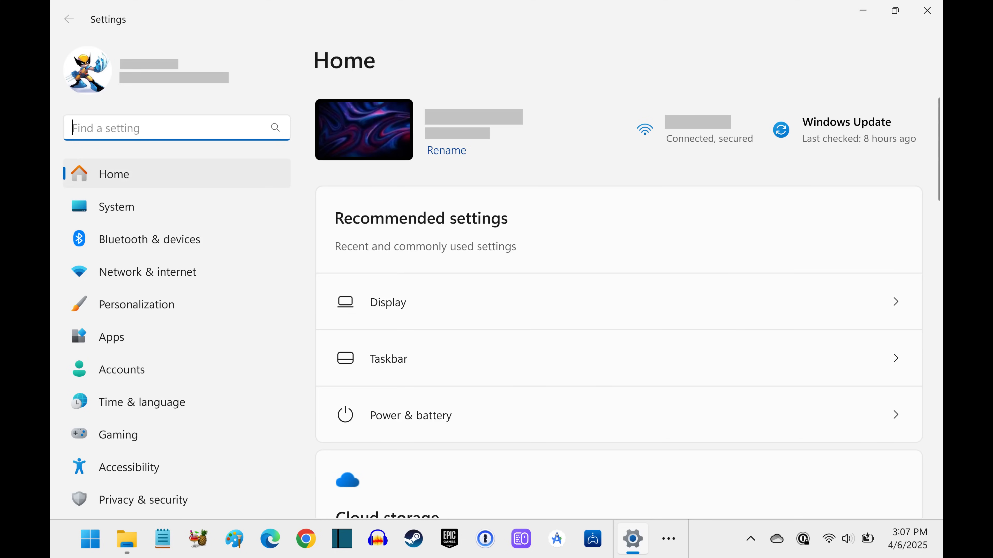
{"action": "mouse_move", "coordinate": [116, 207]}
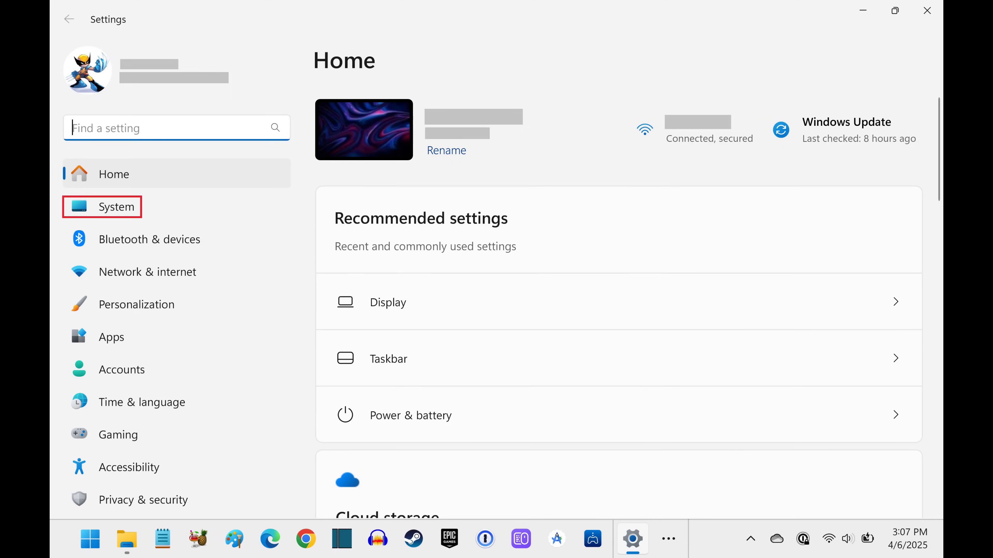
Go to the System page and its Display settings.
{"action": "left_click", "coordinate": [116, 207]}
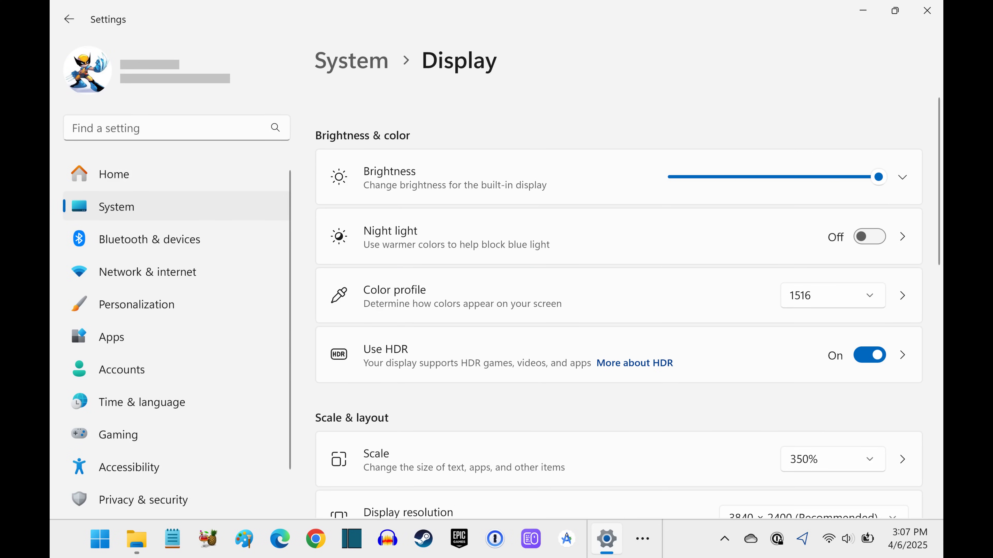
Reach Related settings and enter the Graphics page.
{"action": "scroll", "scroll_direction": "down", "scroll_amount": 3}
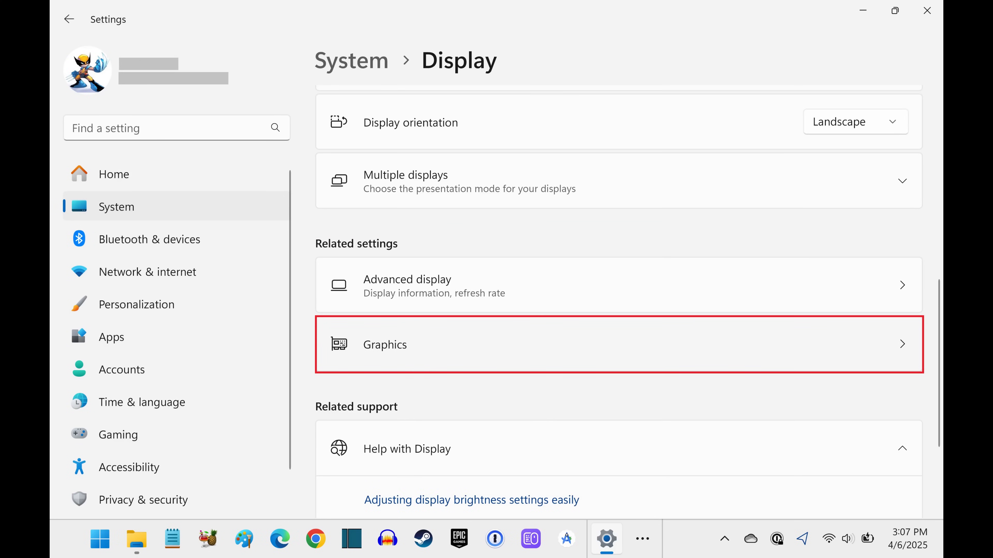
{"action": "left_click", "coordinate": [619, 344]}
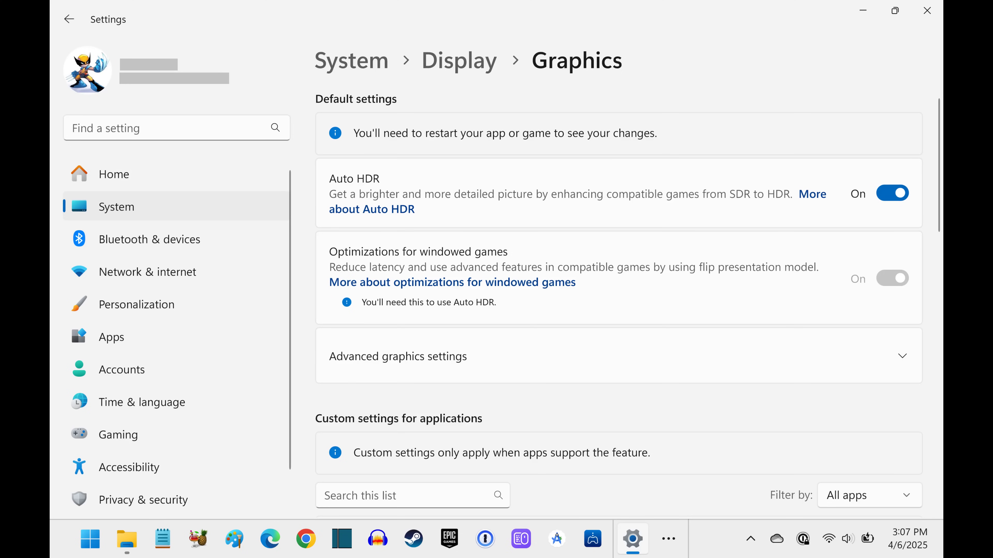
Scroll the app list to Rocket League's entry, currently on Let Windows decide.
{"action": "scroll", "scroll_direction": "down", "scroll_amount": 3}
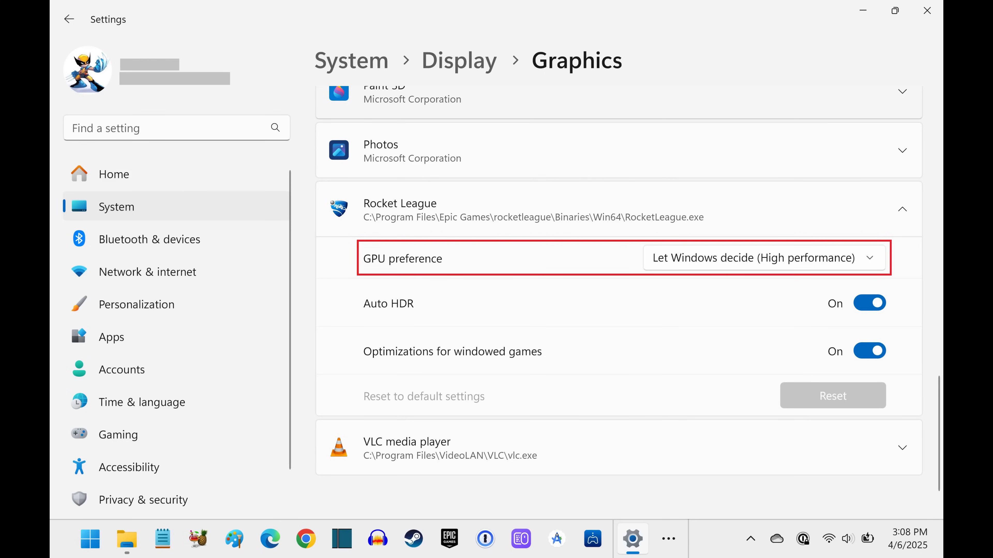
Set Rocket League's GPU preference to High Performance (NVIDIA GeForce RTX 3050 Ti Laptop GPU).
{"action": "left_click", "coordinate": [763, 258]}
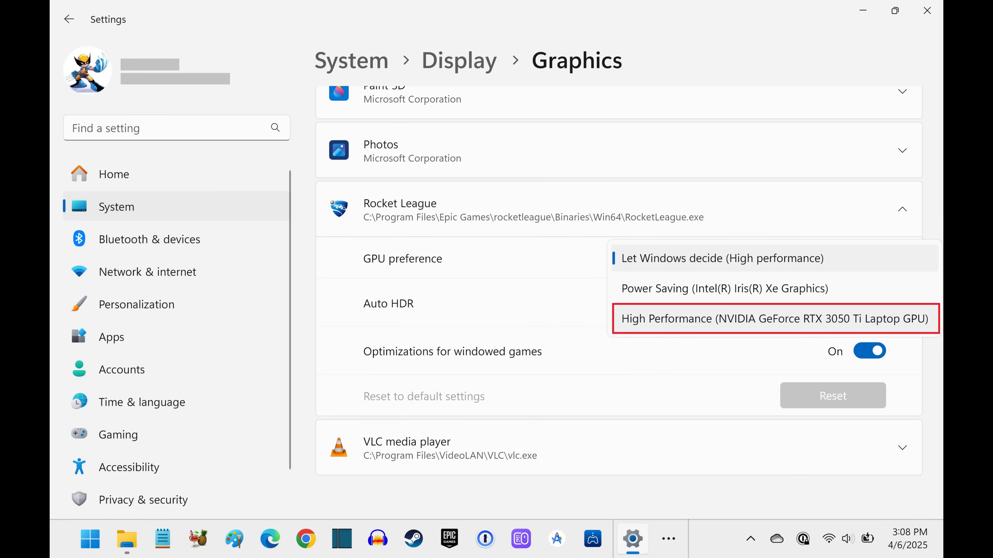
{"action": "left_click", "coordinate": [774, 318]}
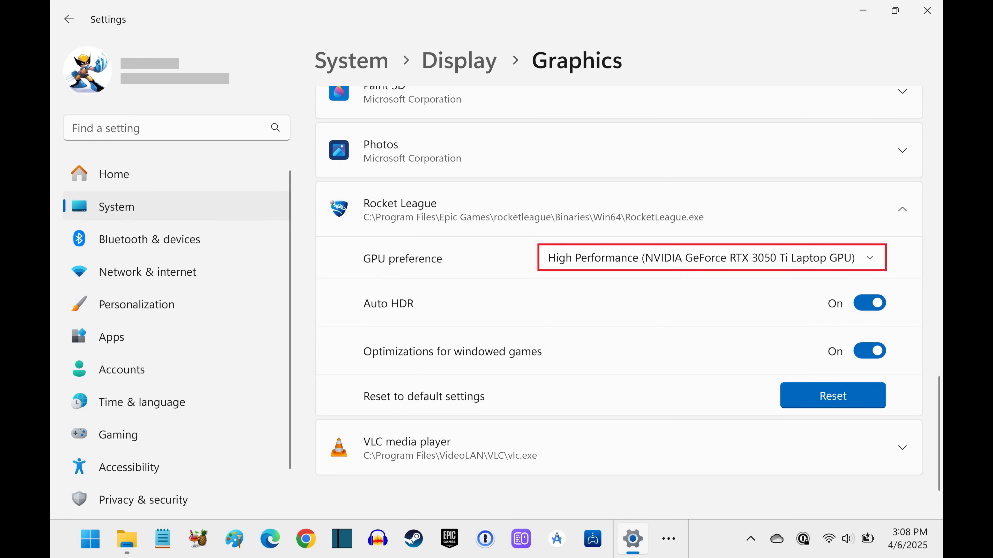